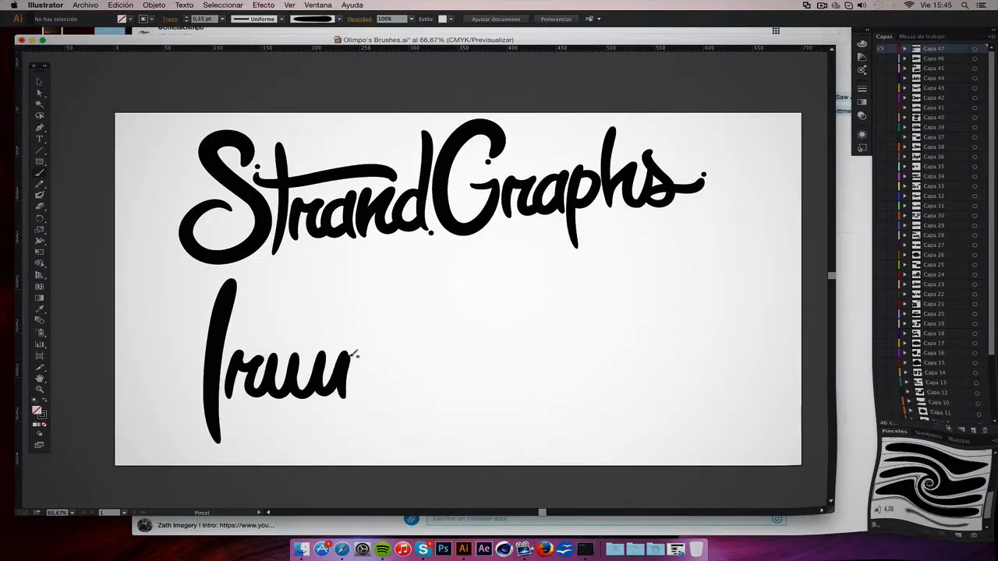
Step: Brush-letter the next stroke of the second script word beneath 'StrandGraphs'
left_click_drag(356, 367, 421, 366)
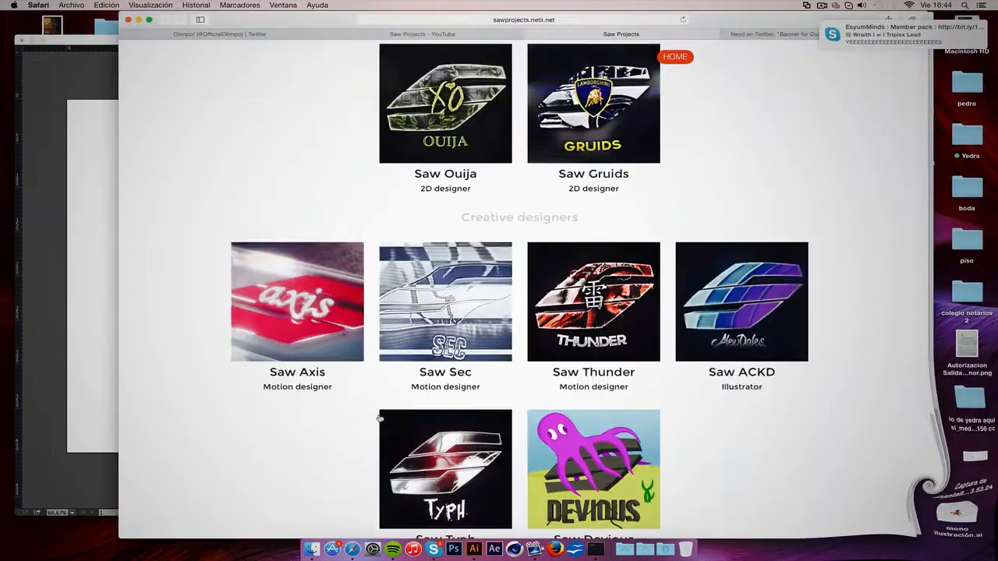
Step: Leave the Saw Projects page, then brush-letter the word 'Ikund' on the clean artboard
left_click(474, 549)
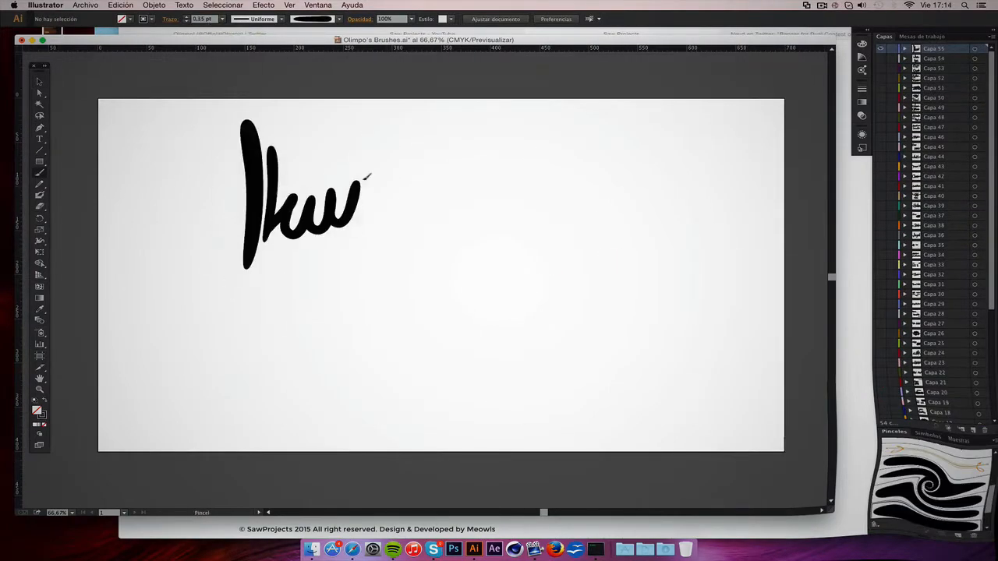
left_click_drag(367, 175, 433, 203)
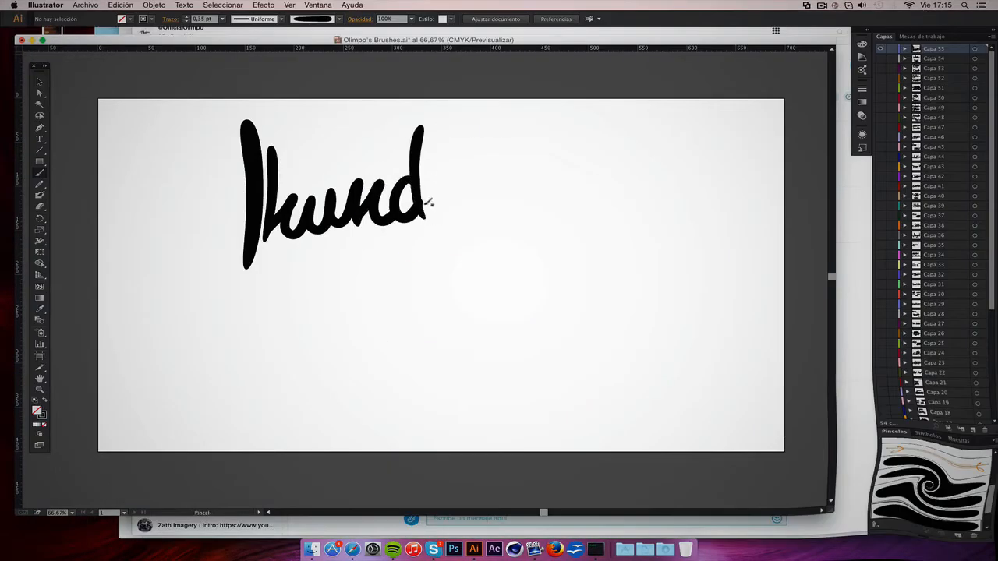